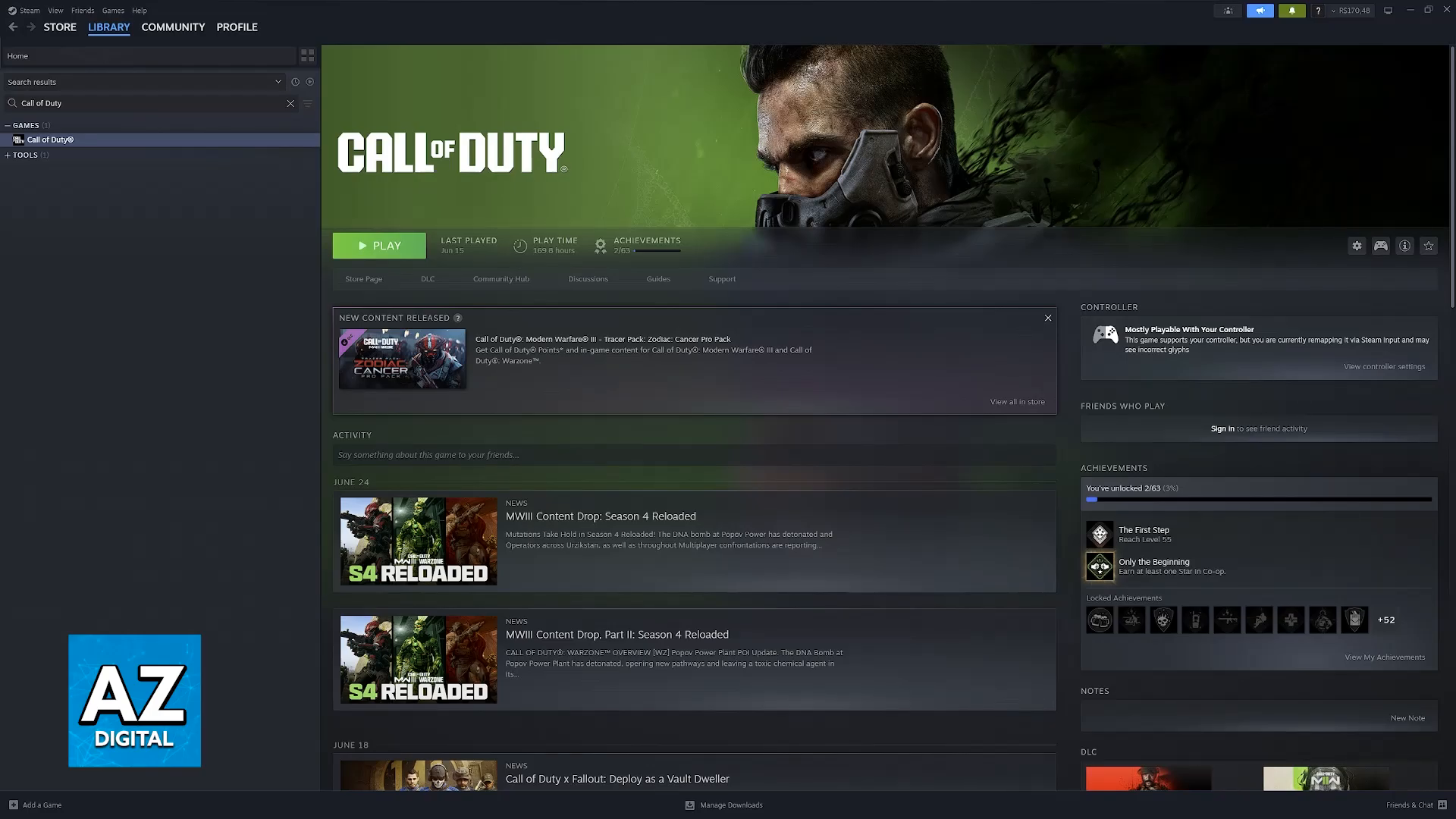
pyautogui.moveTo(424, 165)
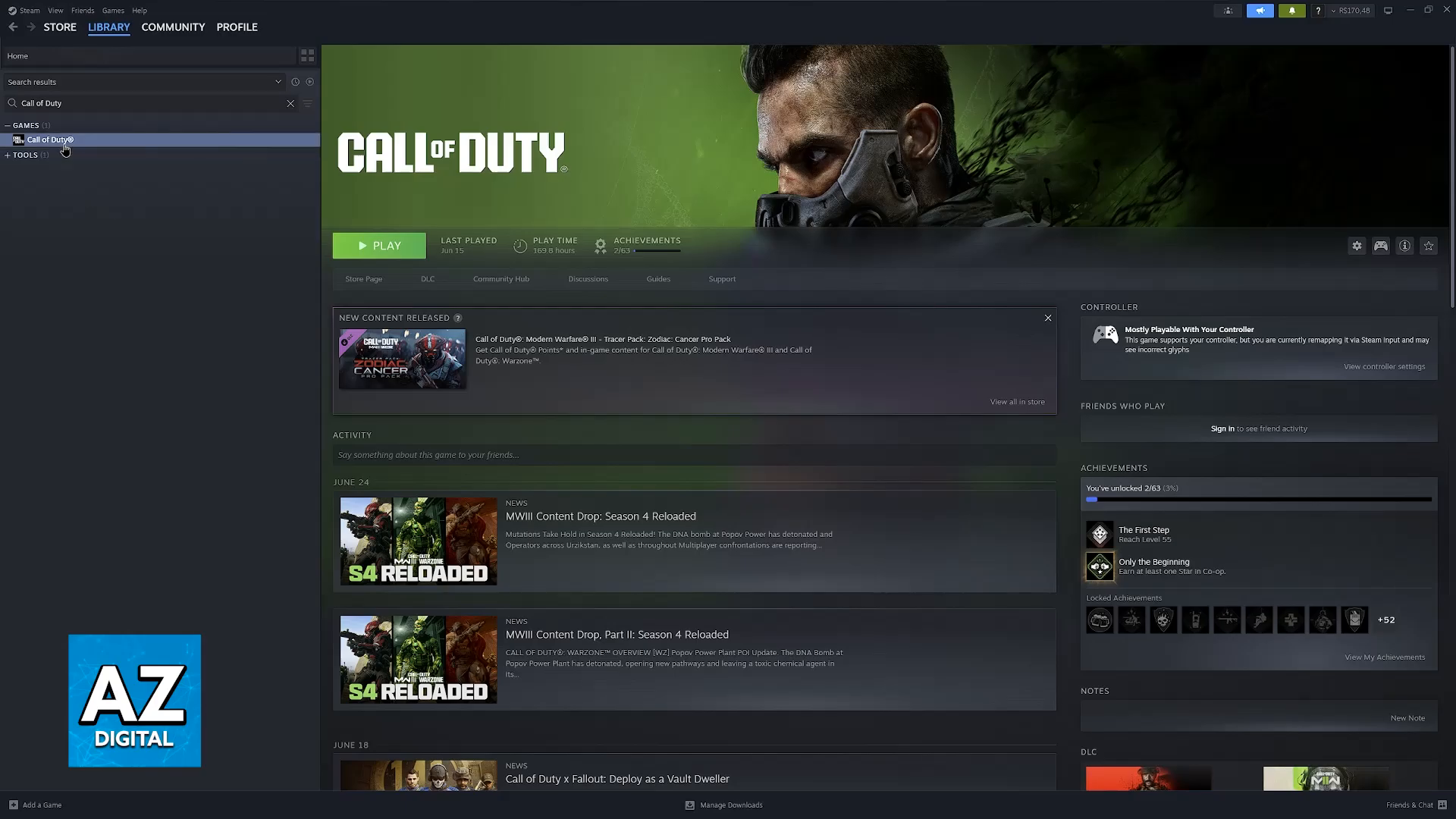
# - Bring up the context menu for the Call of Duty library entry
pyautogui.rightClick(48, 140)
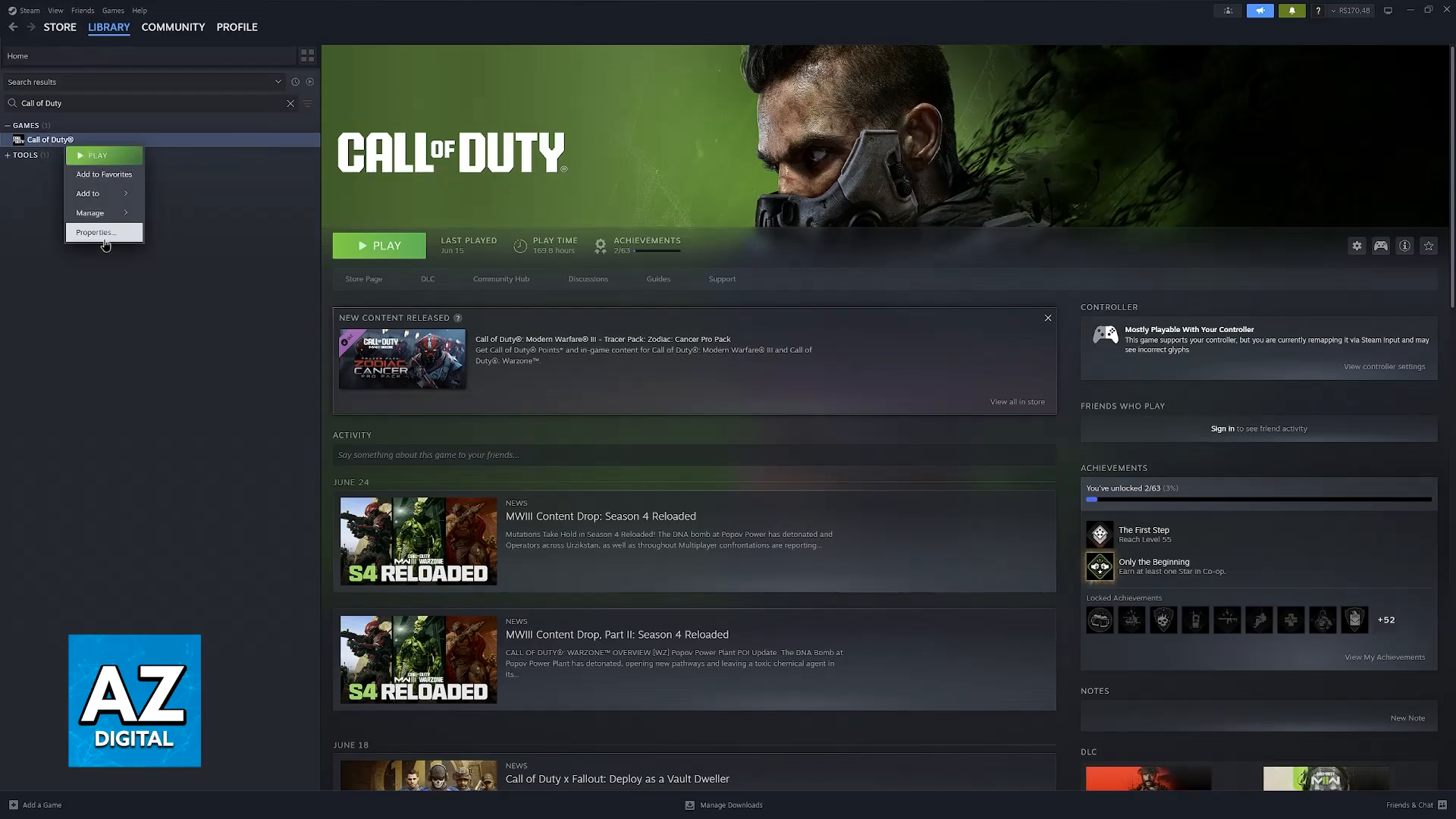
# - Set the Call of Duty controller override to Enable Steam Input
pyautogui.click(95, 232)
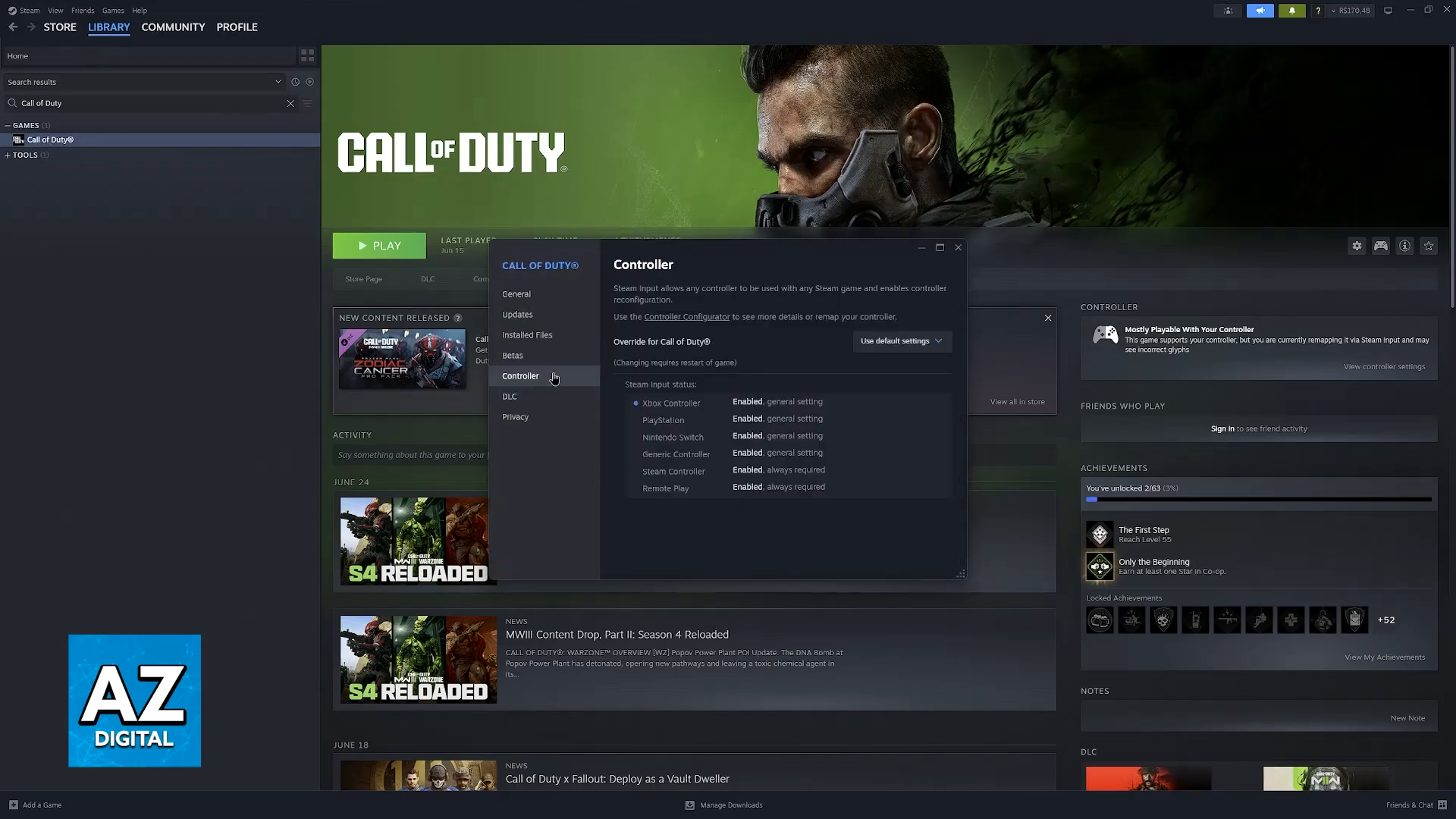
pyautogui.click(897, 341)
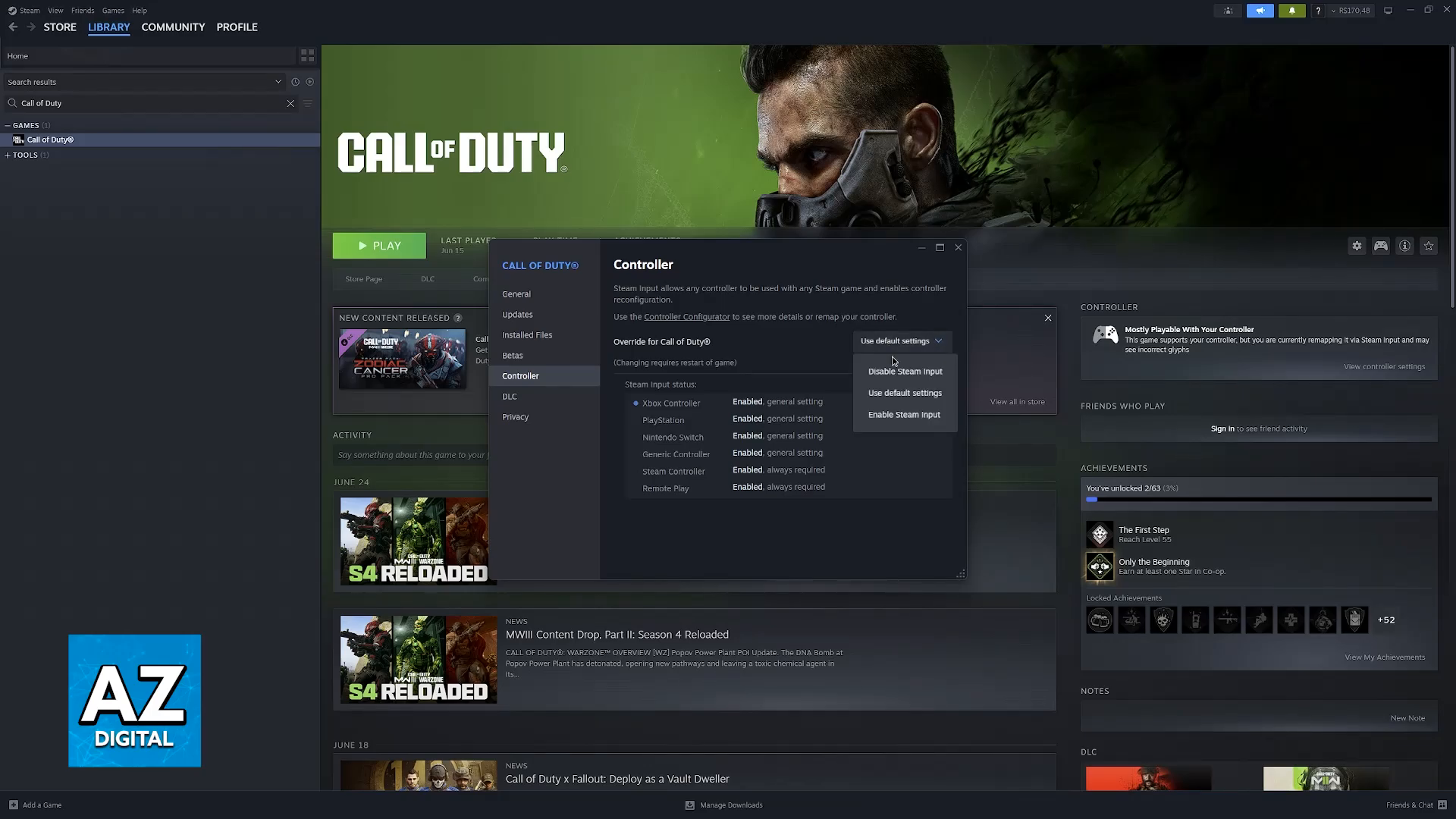
pyautogui.click(902, 414)
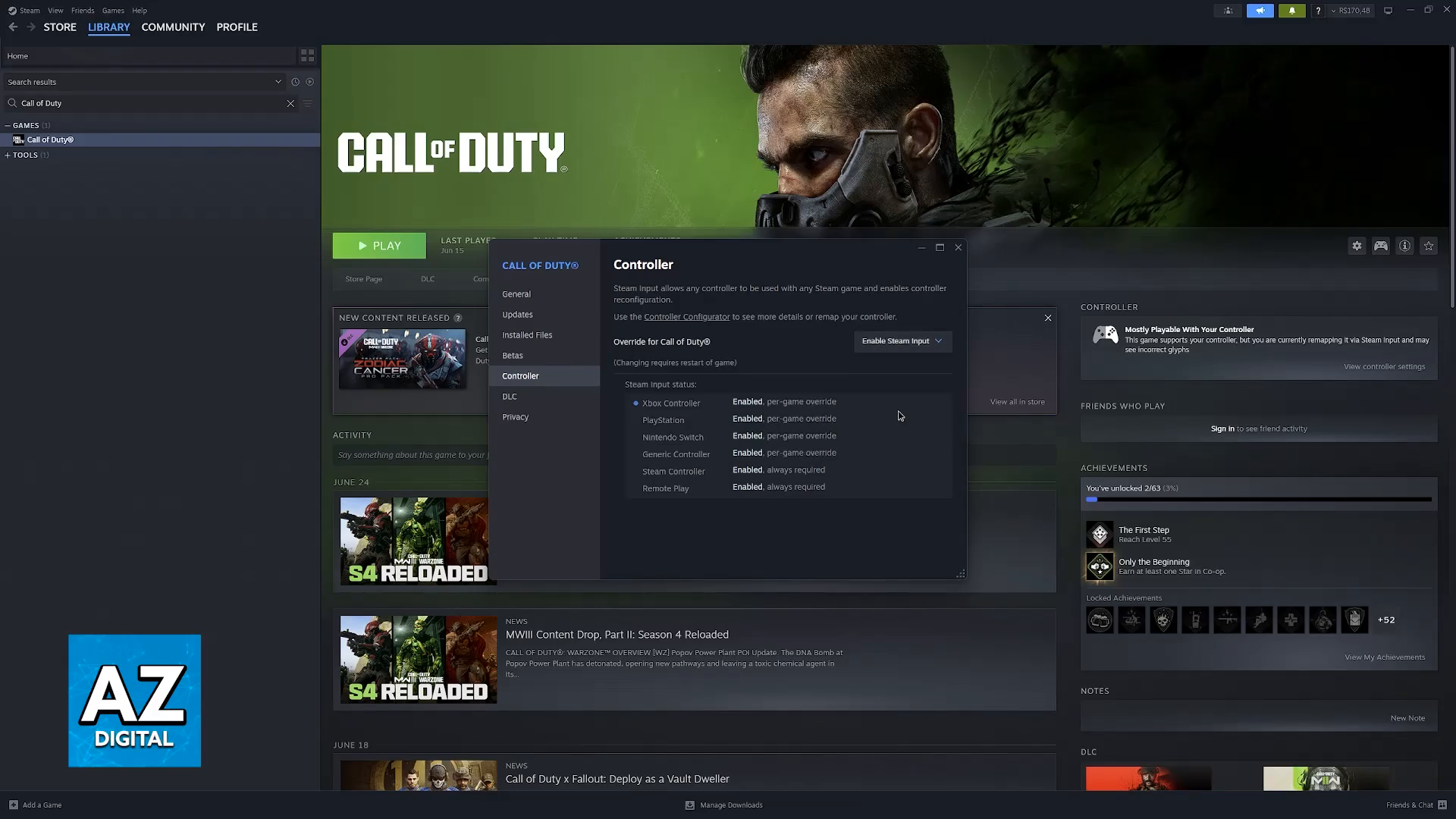
pyautogui.moveTo(620, 313)
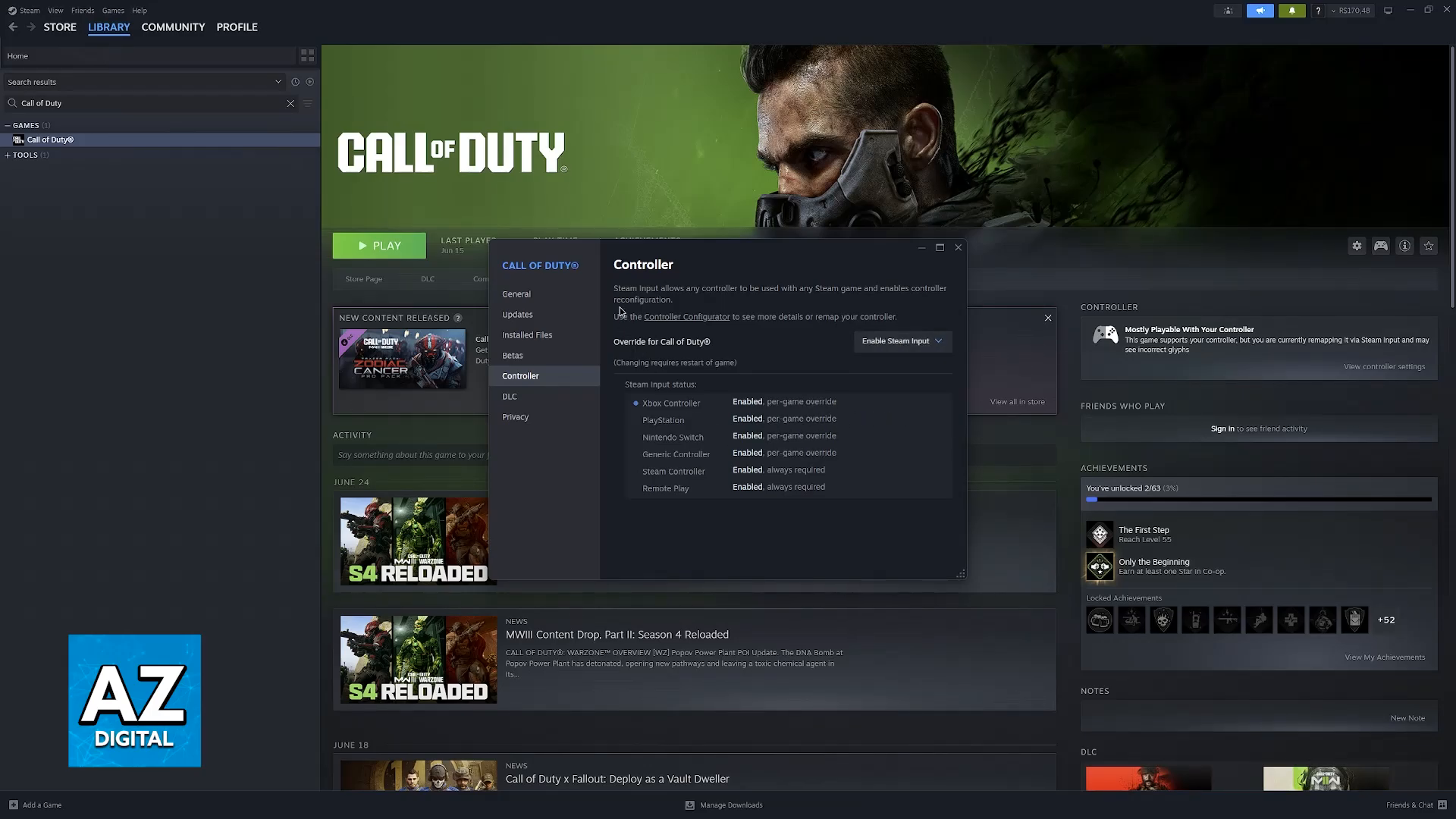
pyautogui.moveTo(793, 297)
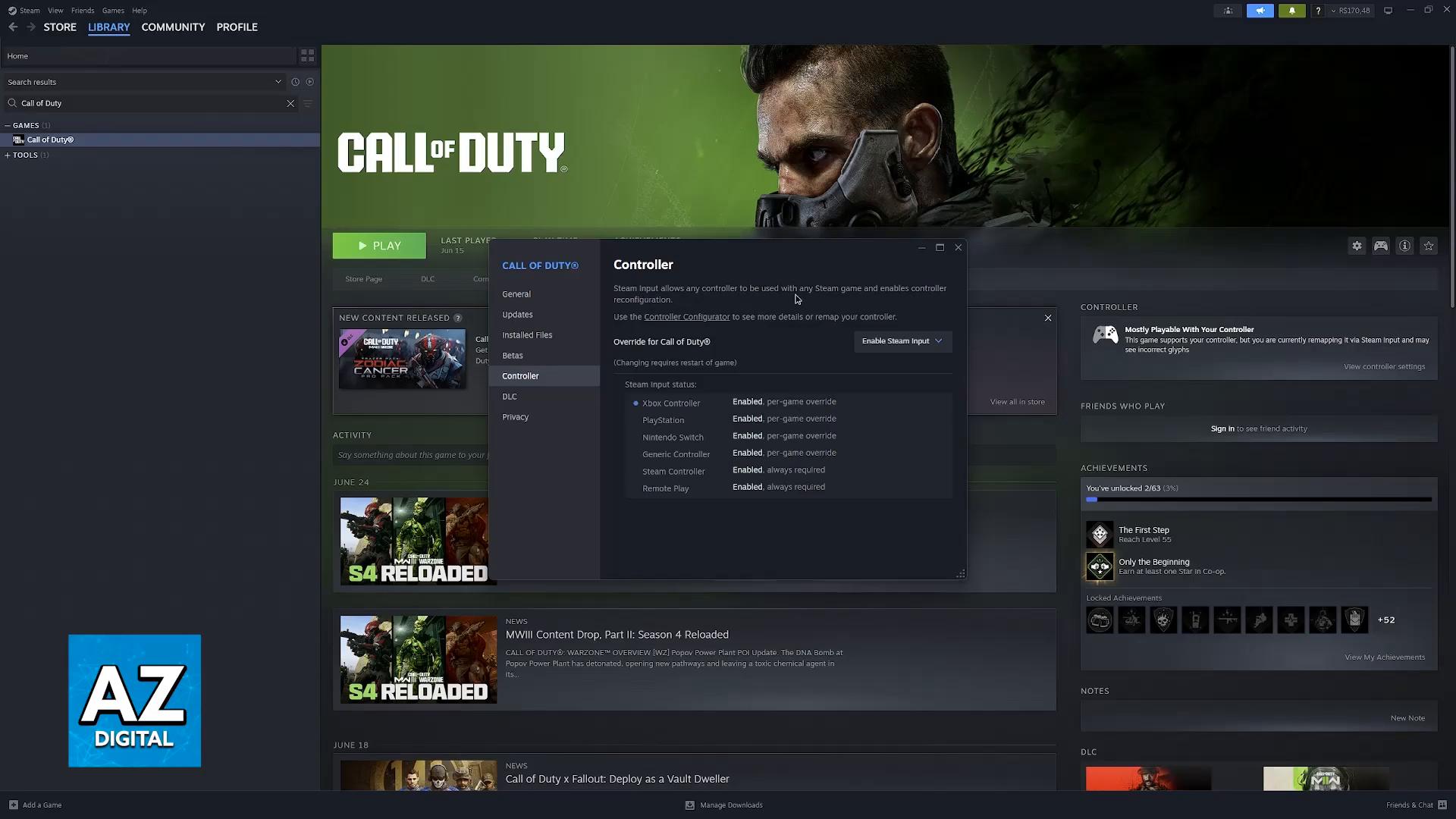
pyautogui.moveTo(874, 300)
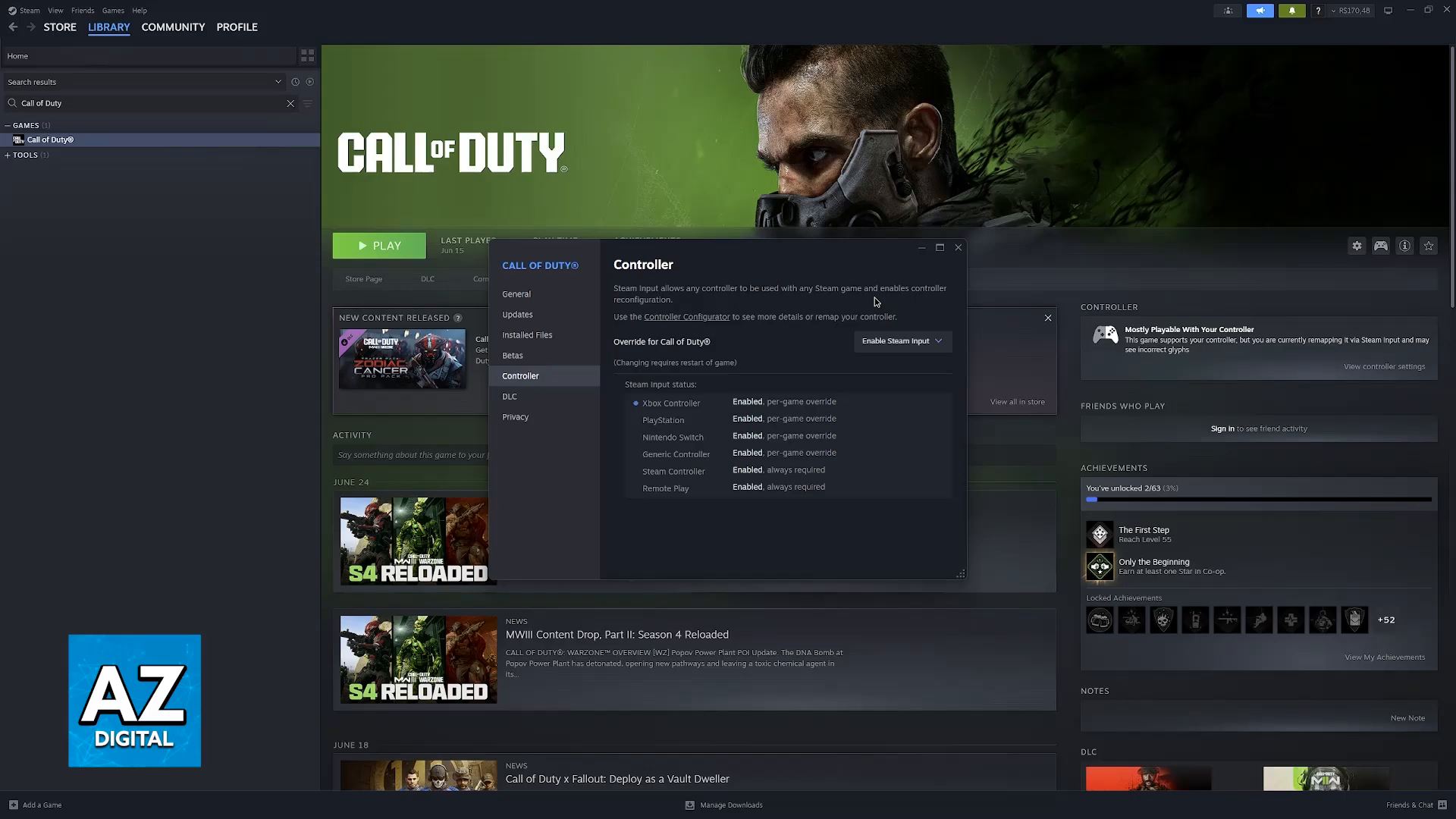
pyautogui.click(896, 341)
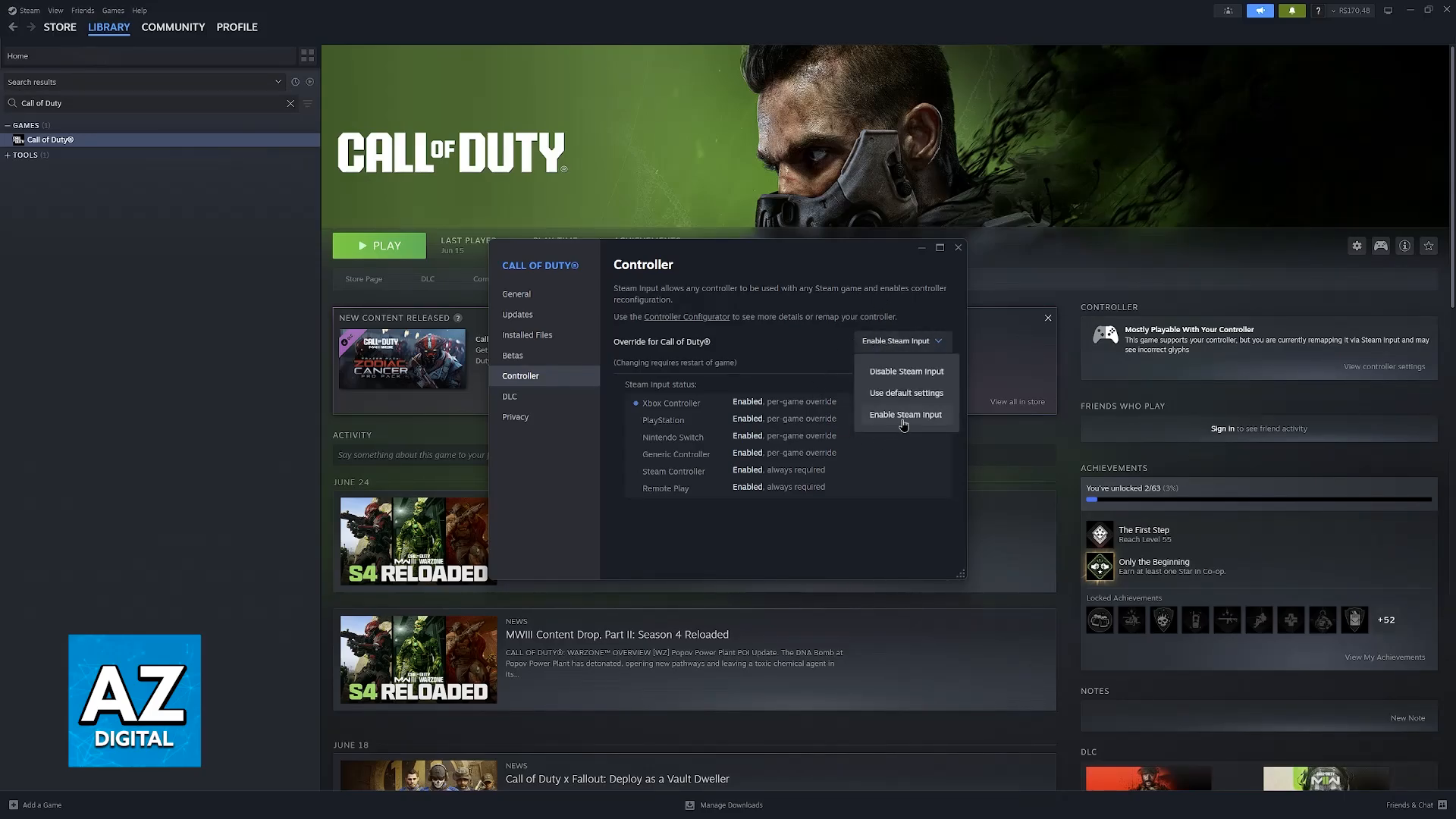
pyautogui.click(904, 414)
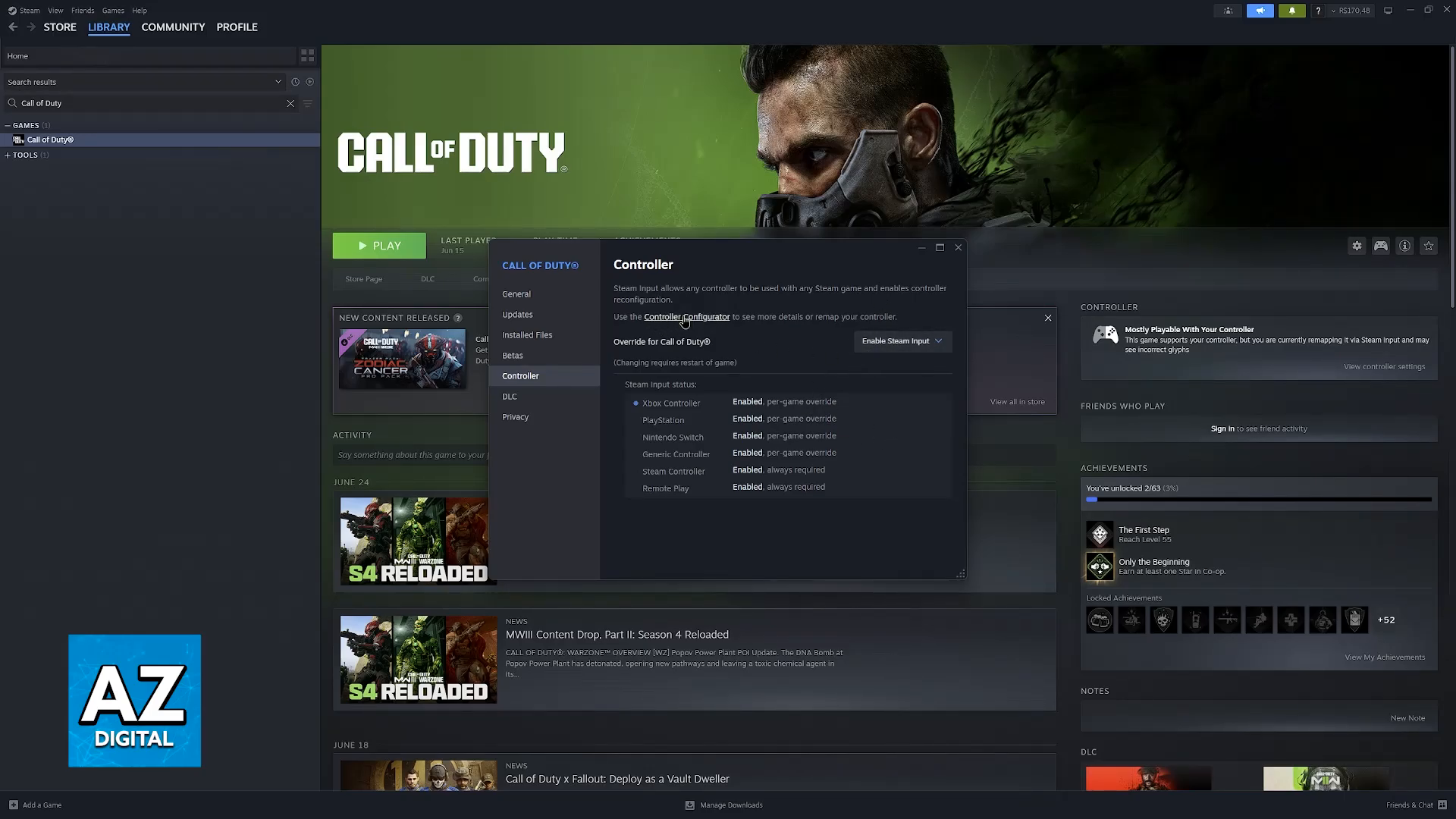
pyautogui.click(685, 317)
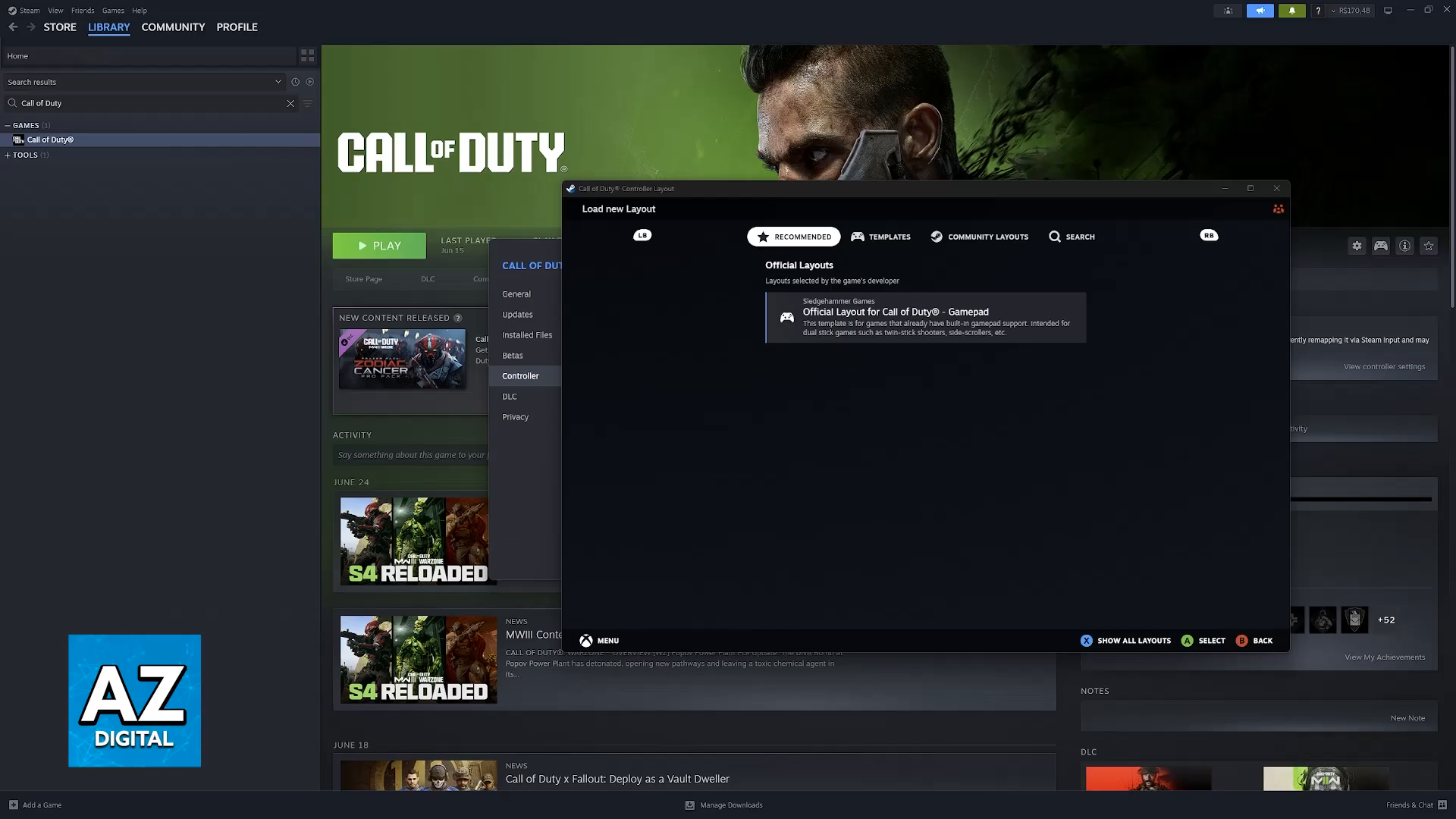
pyautogui.click(978, 236)
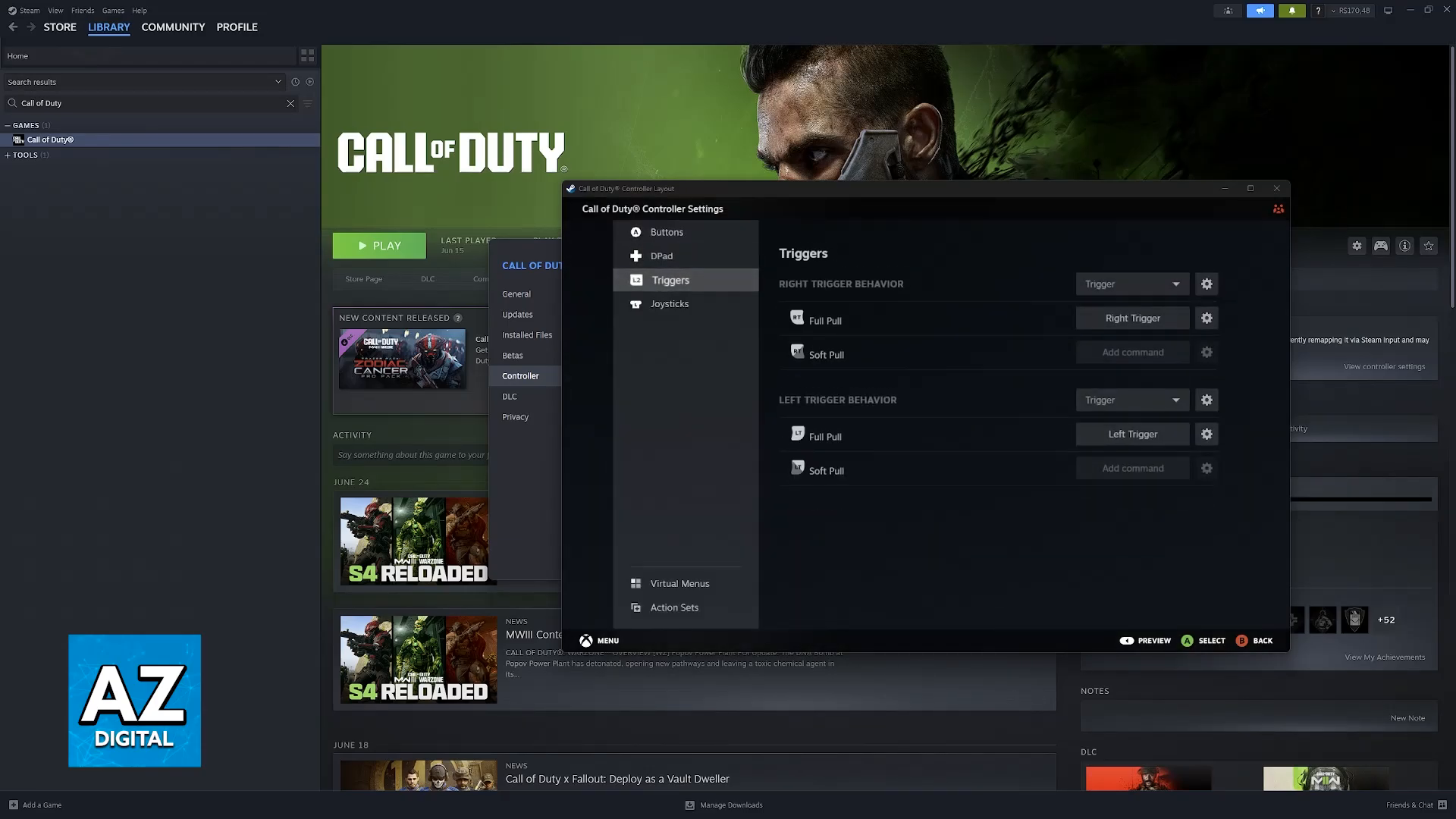
pyautogui.click(663, 254)
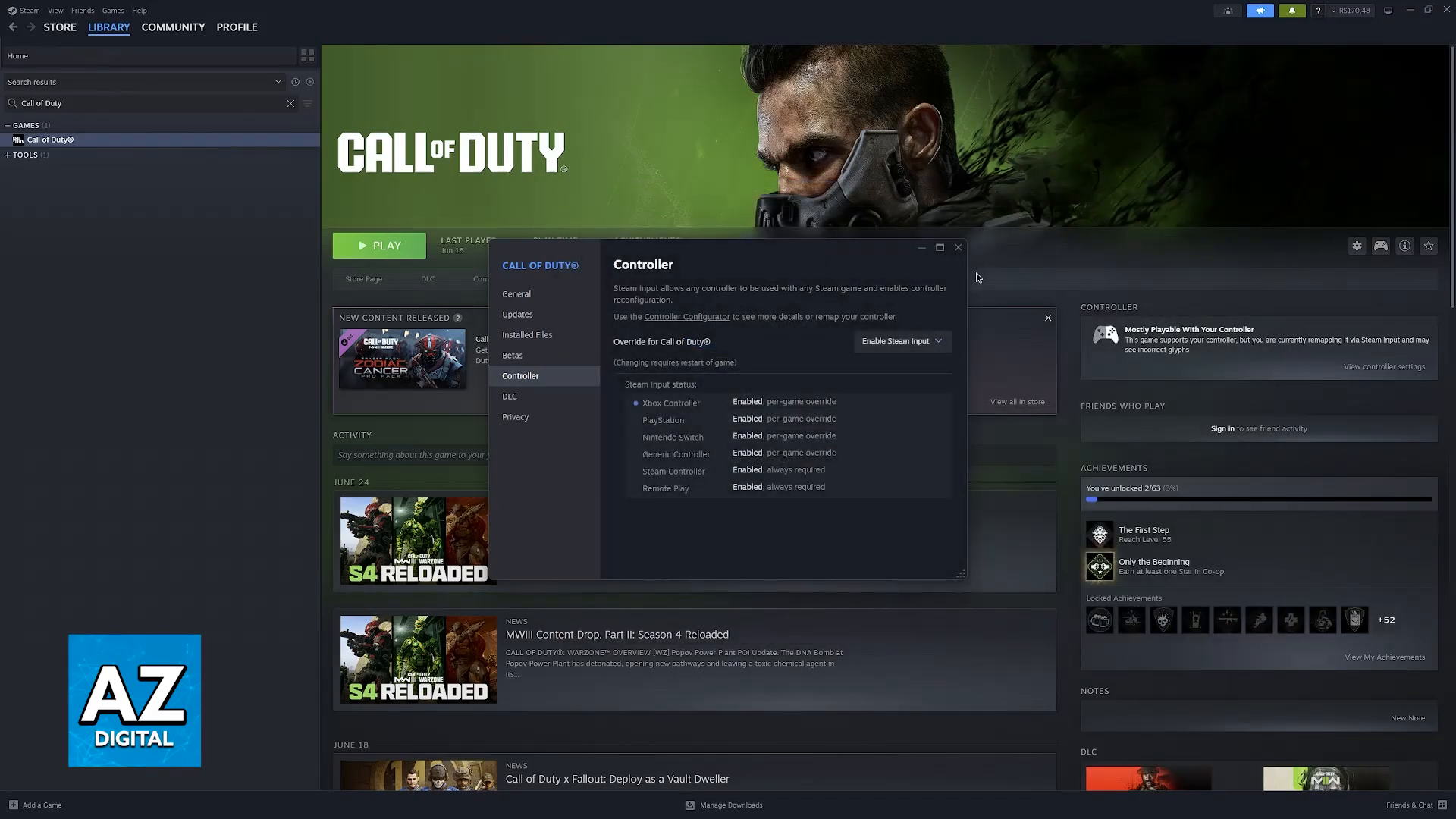
# - Launch DS4Windows.exe from its downloads folder
pyautogui.click(958, 247)
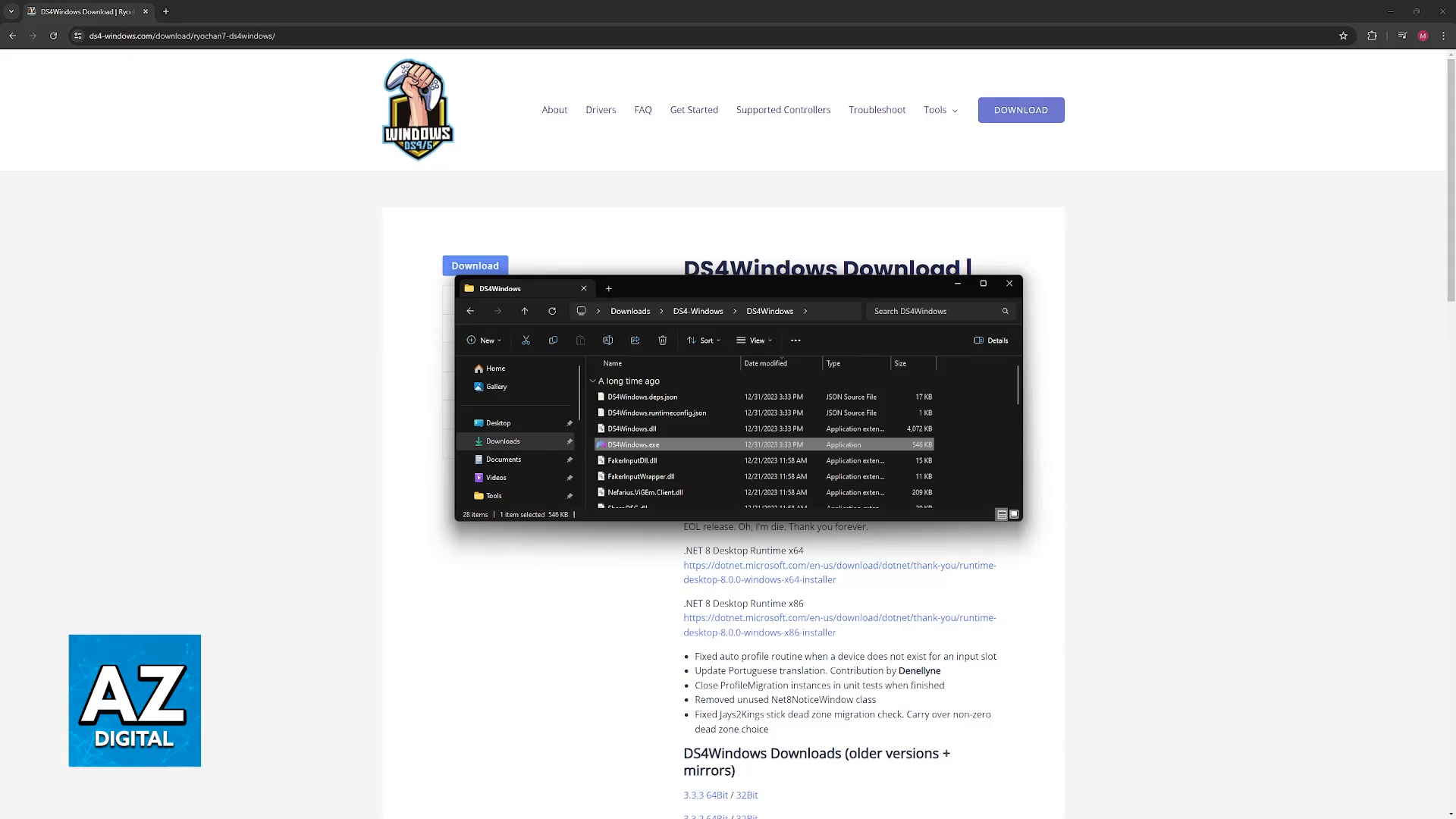
pyautogui.doubleClick(631, 445)
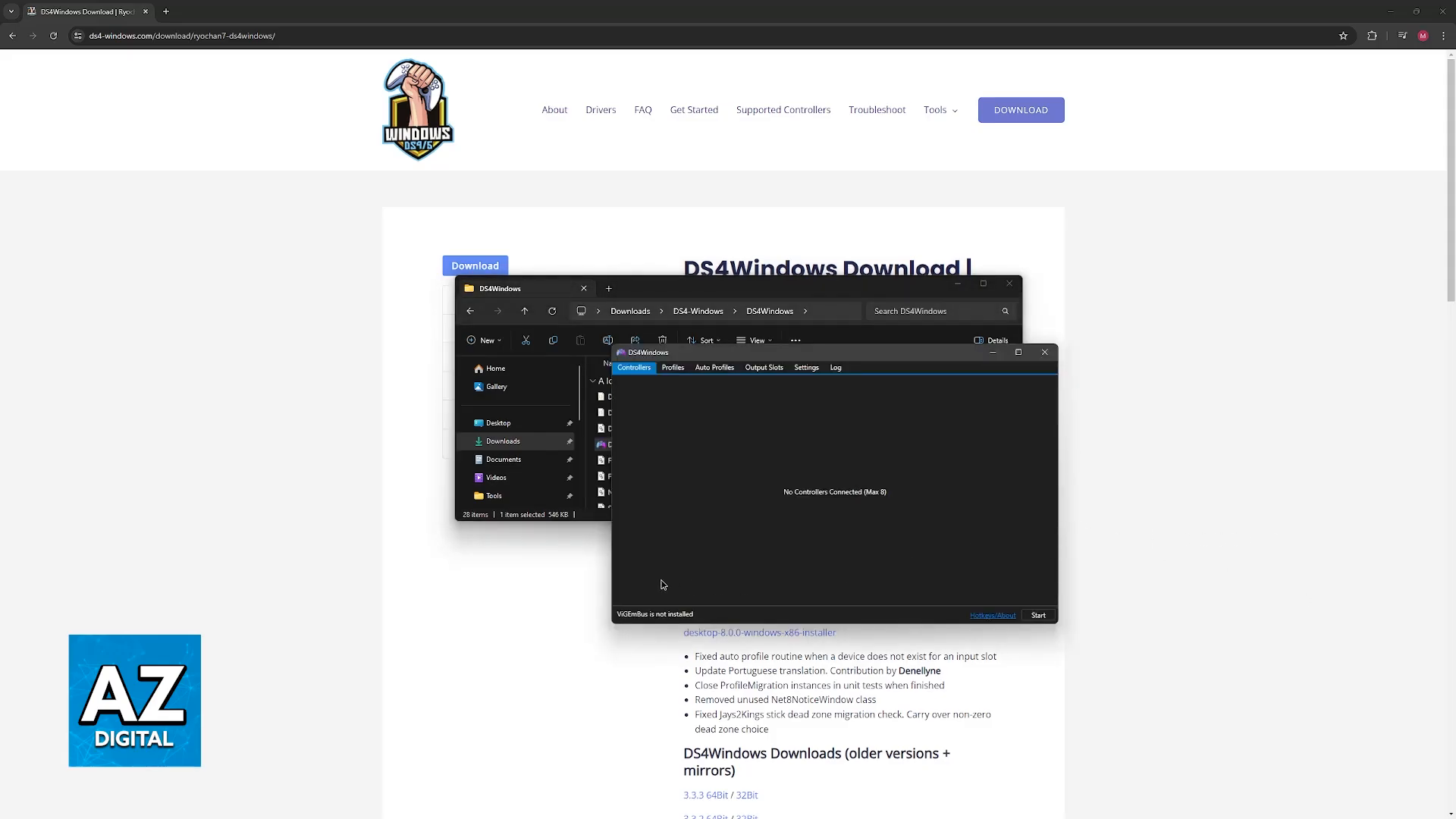
pyautogui.moveTo(640, 614)
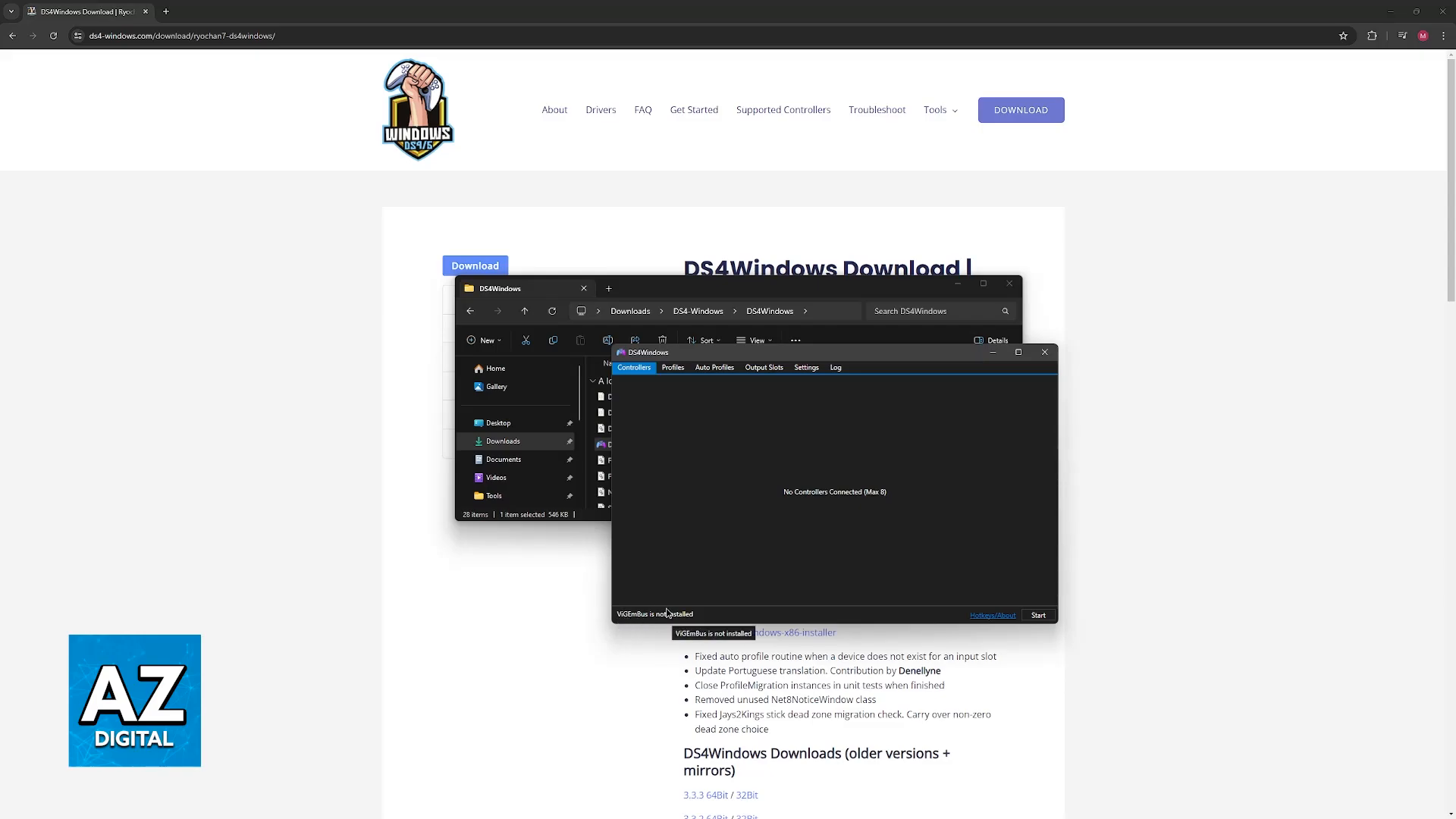
pyautogui.moveTo(667, 644)
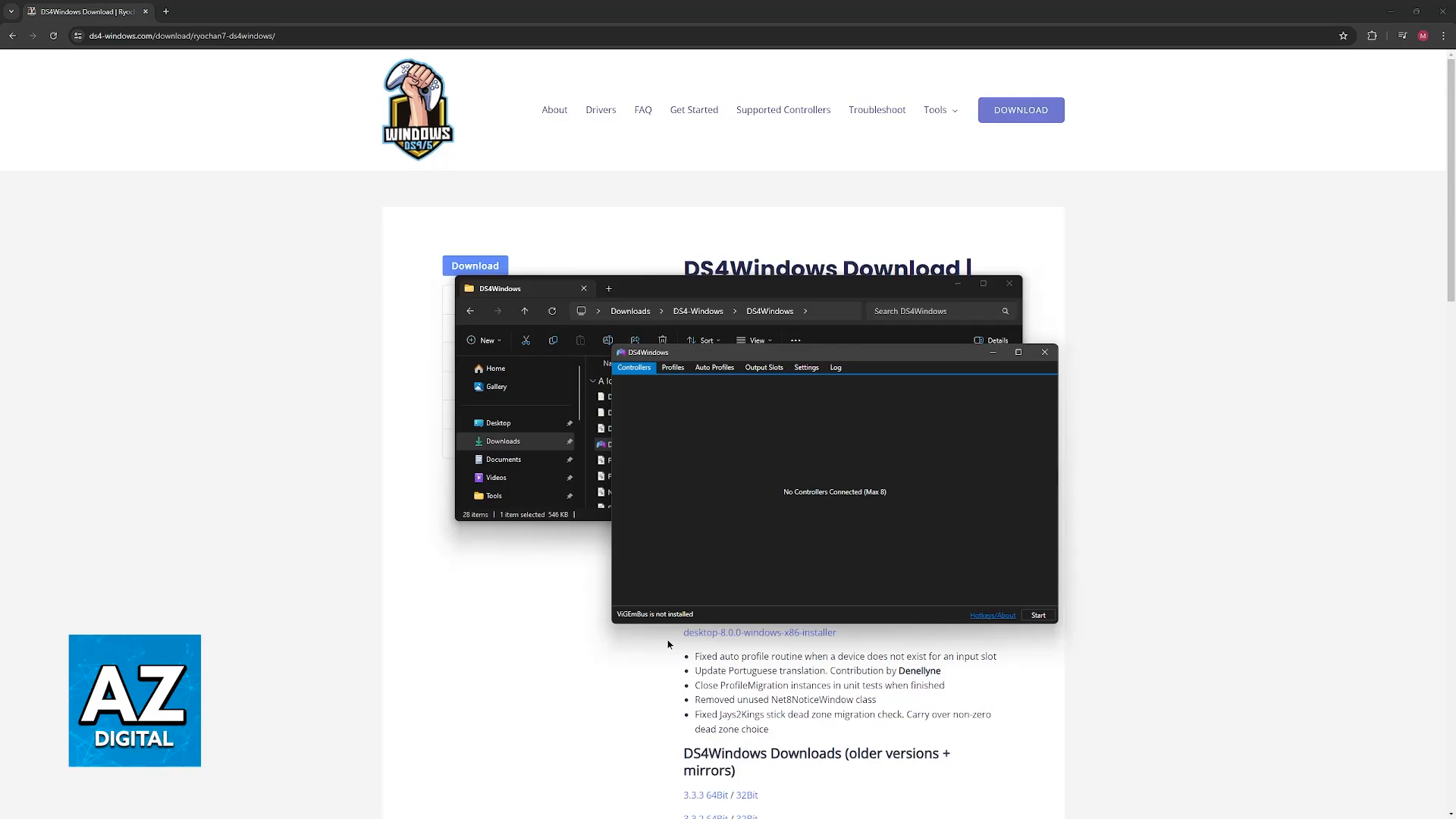
pyautogui.moveTo(669, 471)
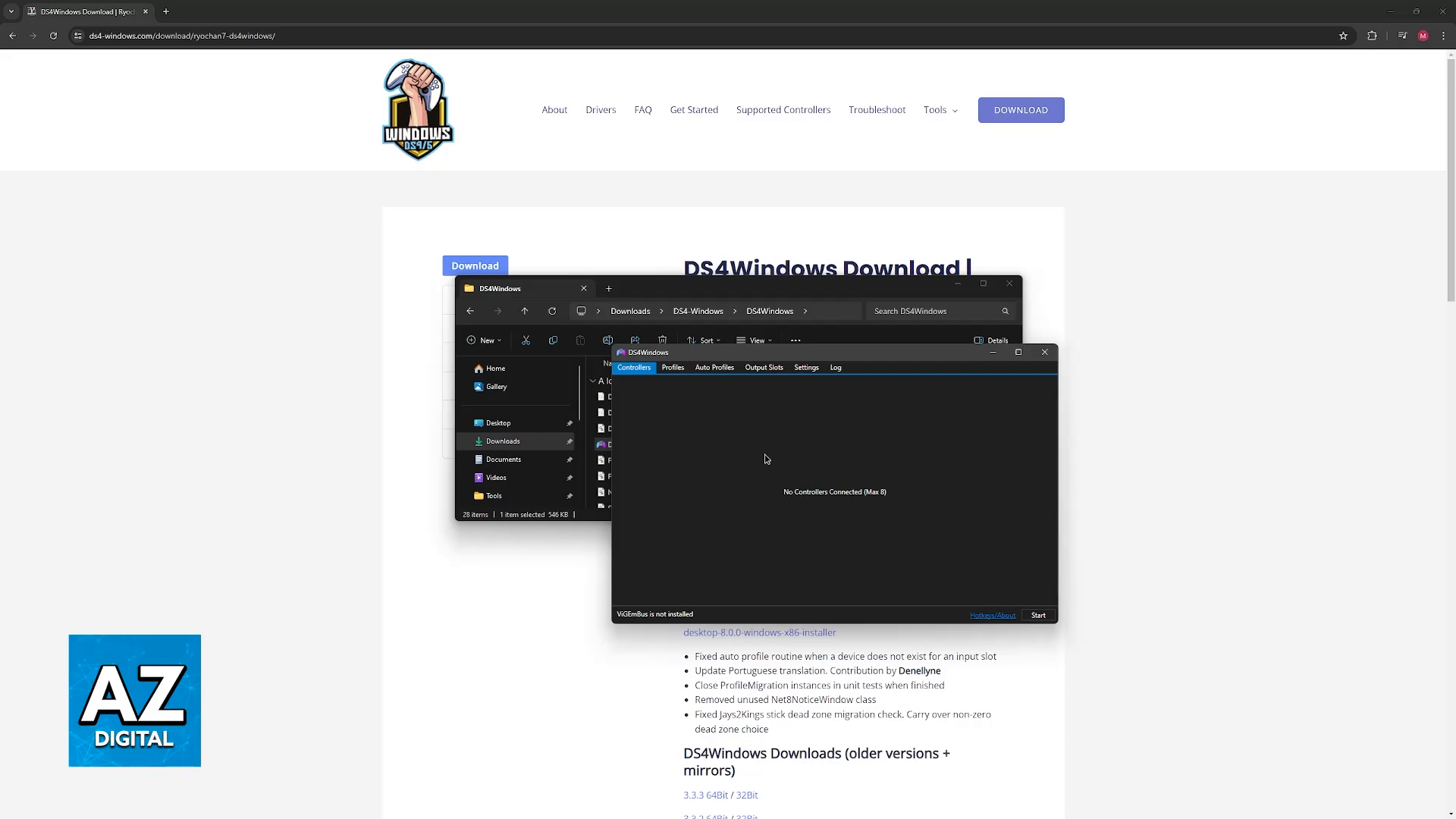
pyautogui.moveTo(1124, 399)
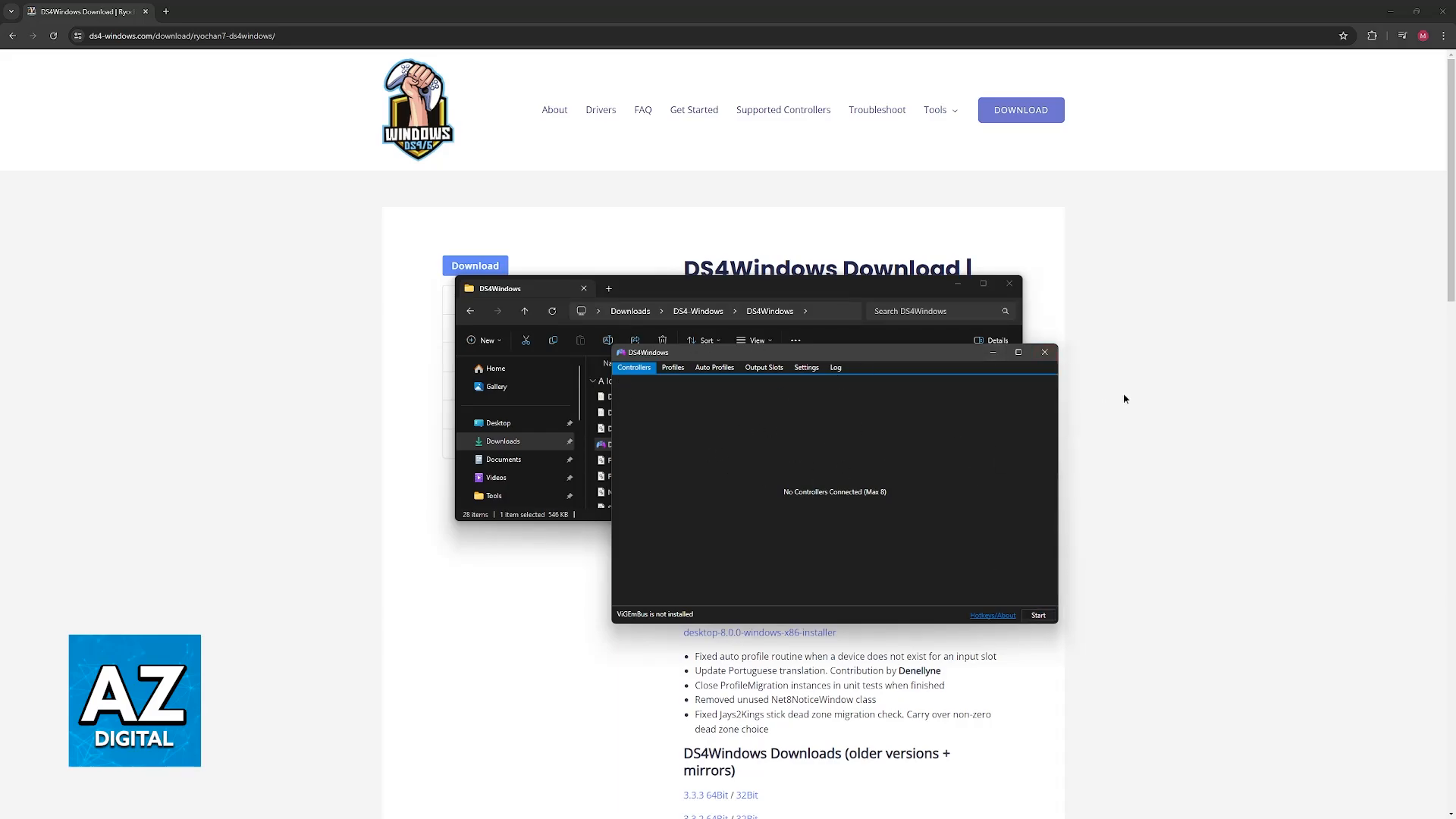
# - Create a new DS4Windows profile from the Default one, accepting a preset
pyautogui.click(672, 367)
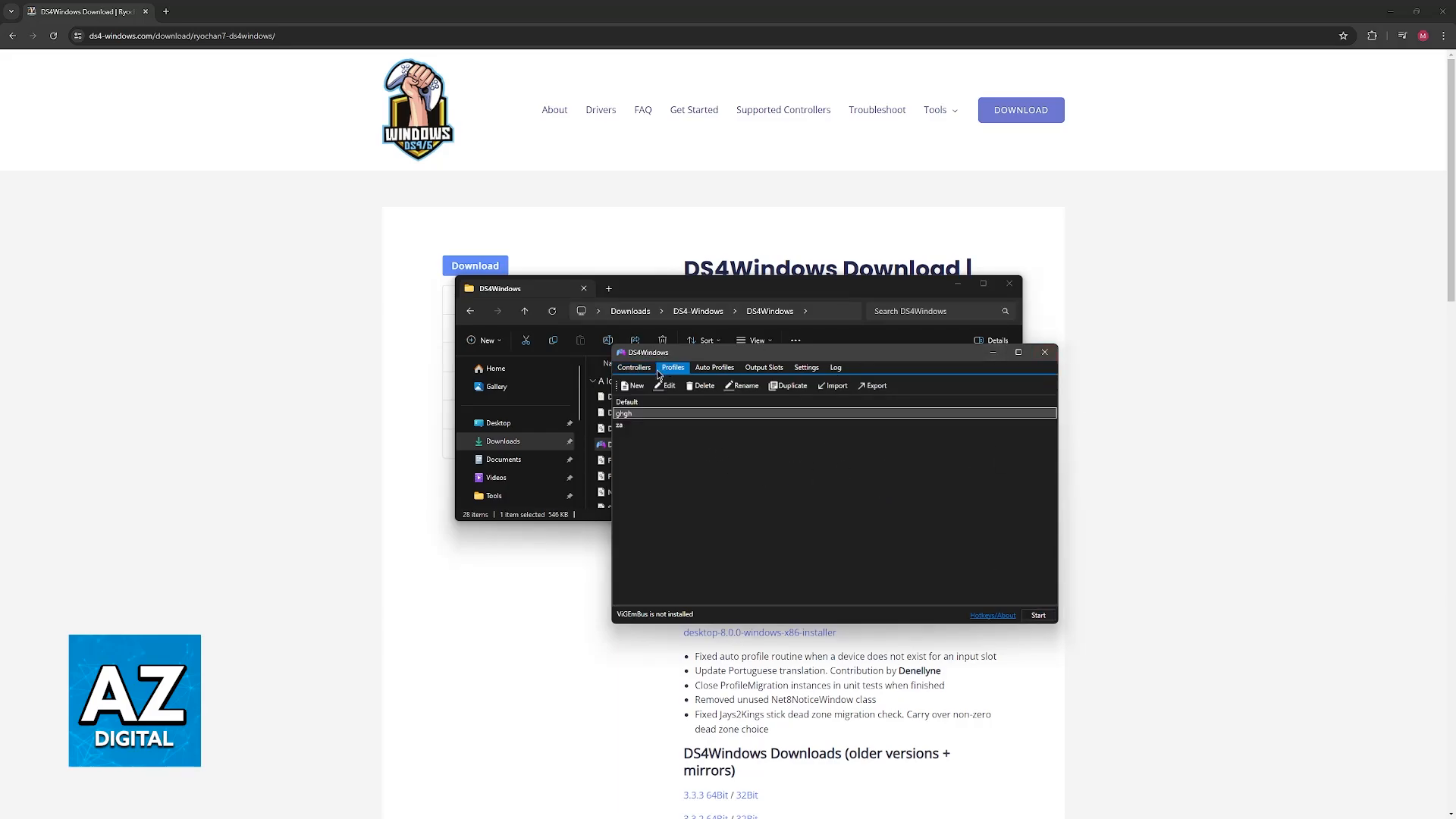
pyautogui.click(625, 400)
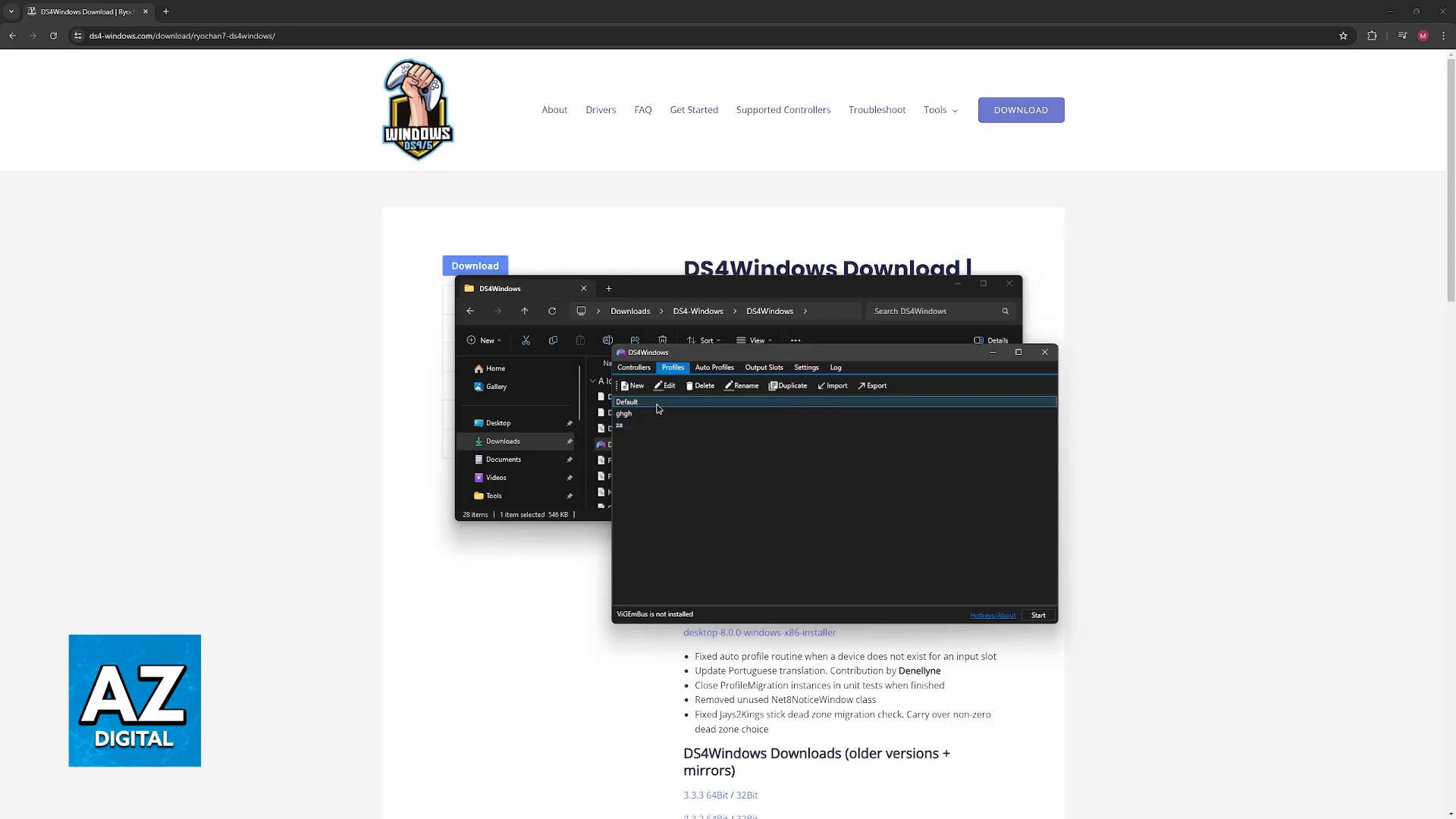
pyautogui.click(634, 385)
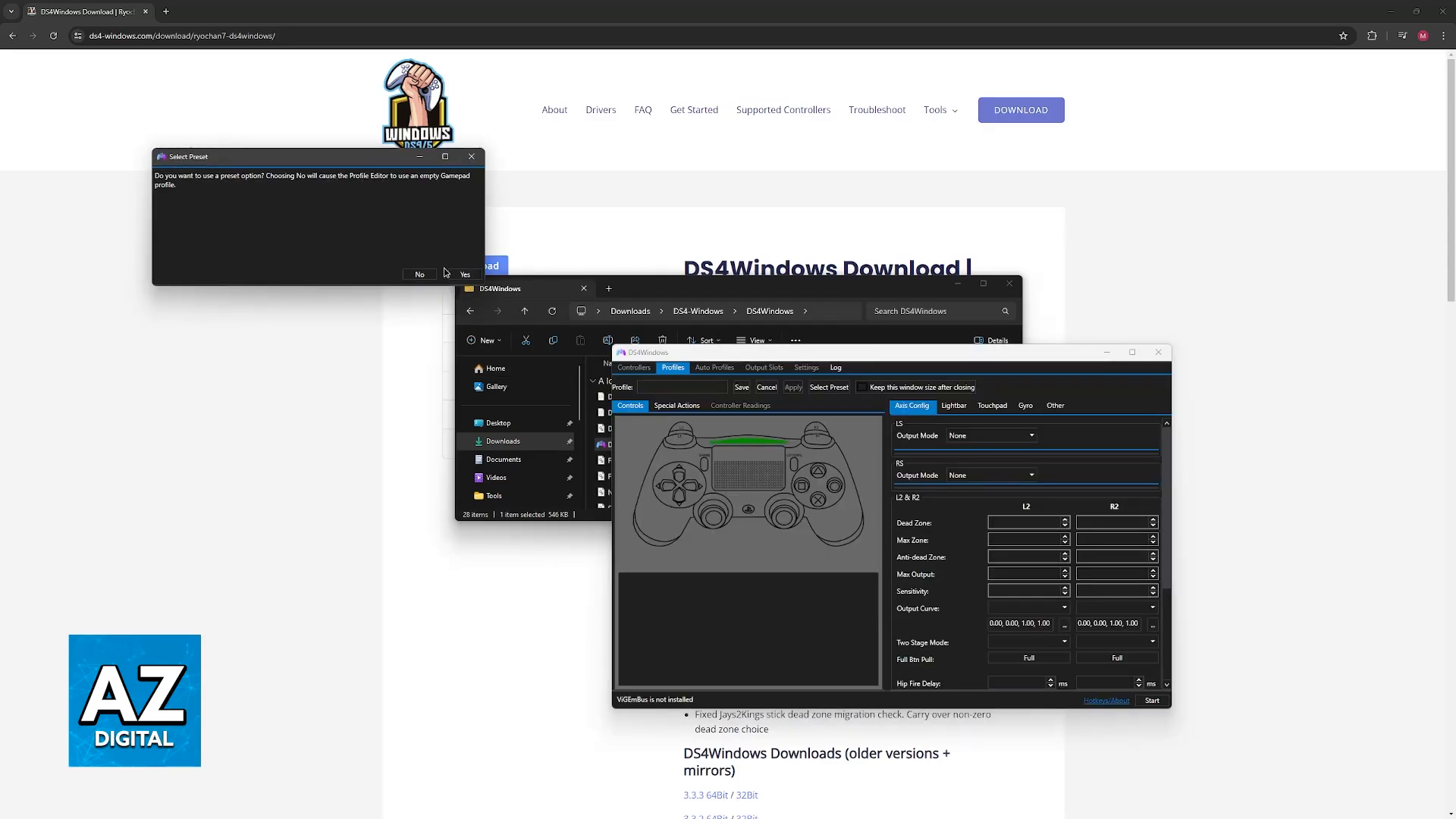
pyautogui.click(465, 275)
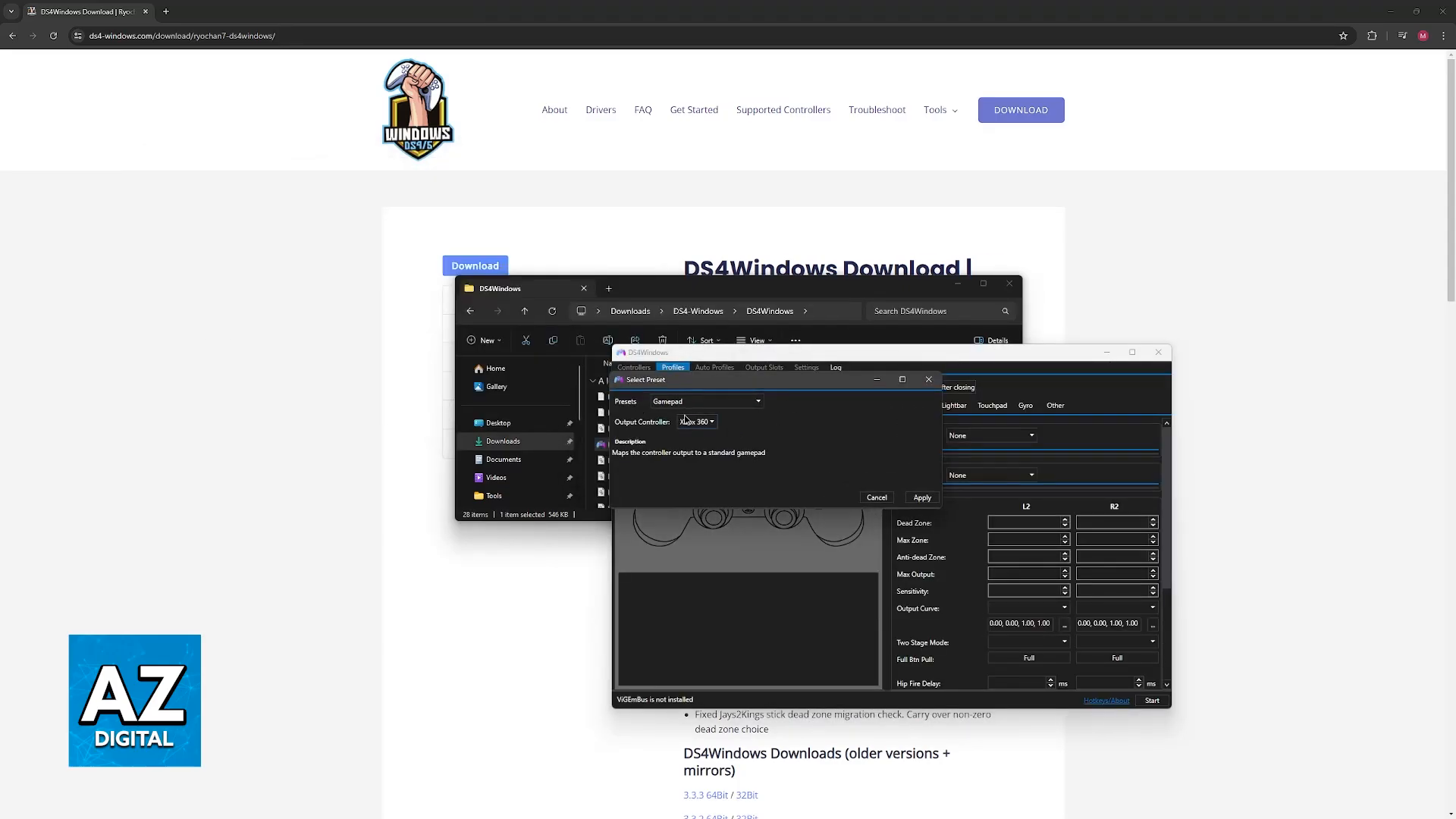
# - Apply the Gamepad preset with DualShock 4 as the output controller
pyautogui.click(696, 422)
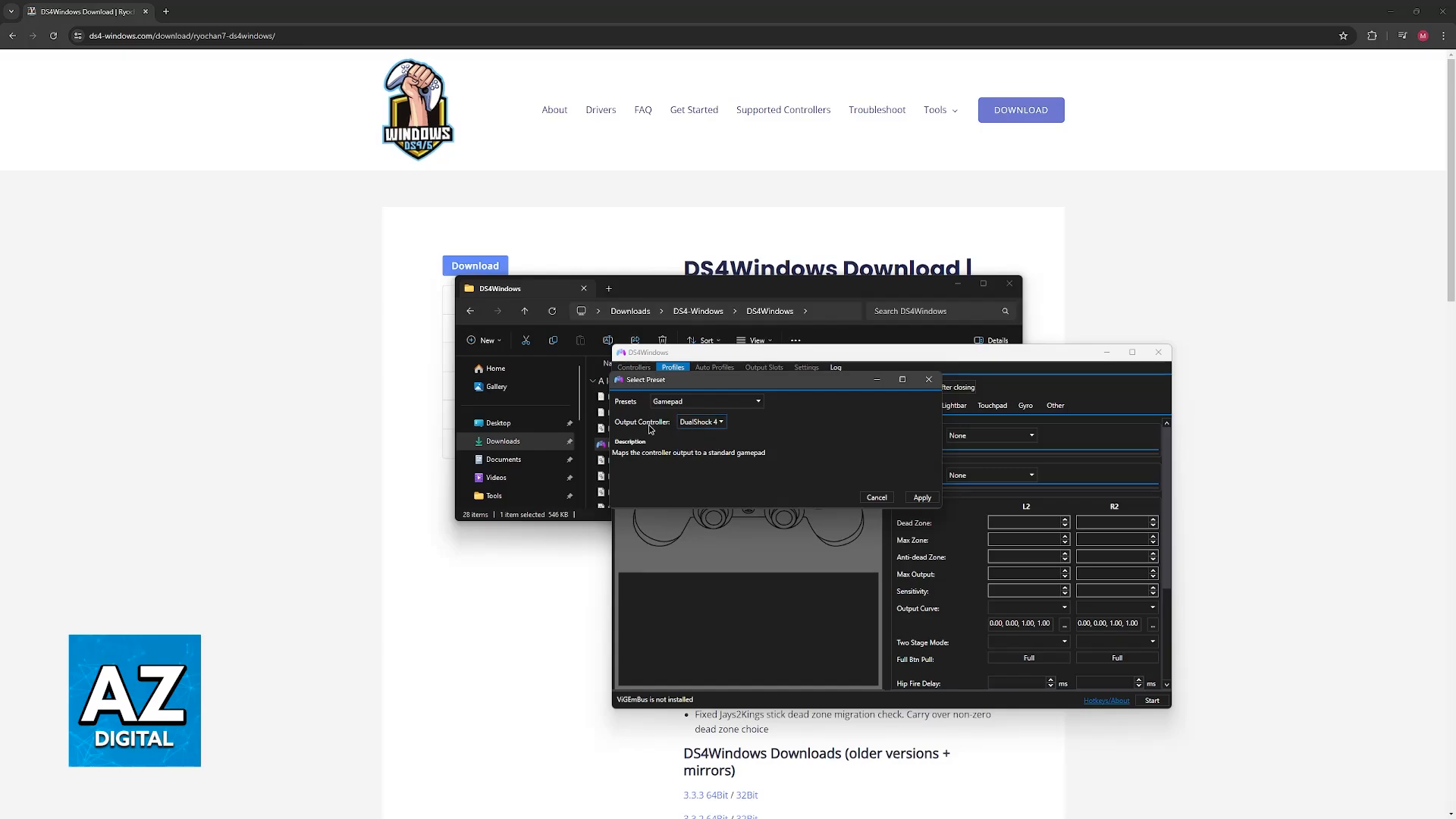
pyautogui.moveTo(691, 421)
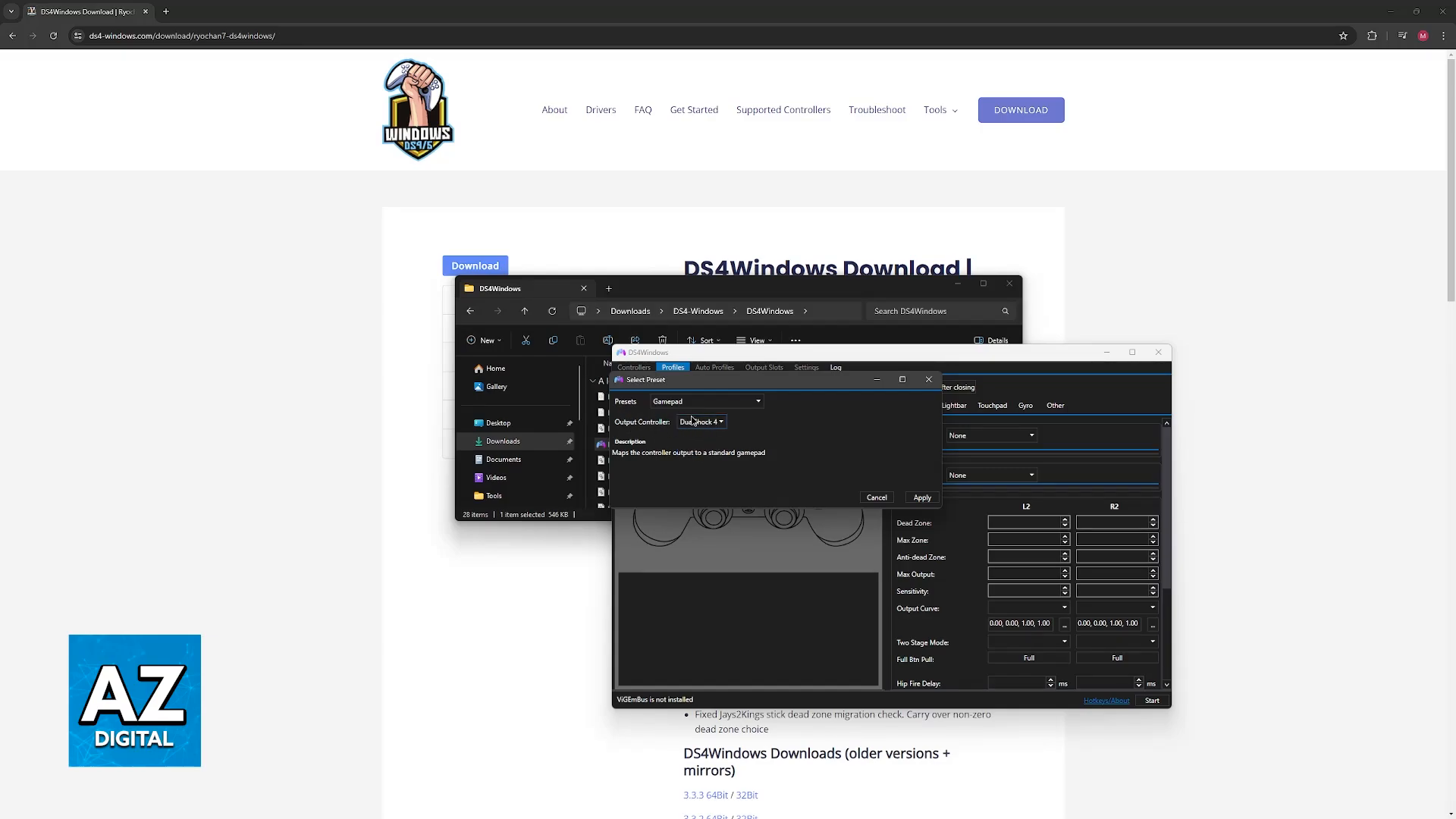
pyautogui.click(718, 421)
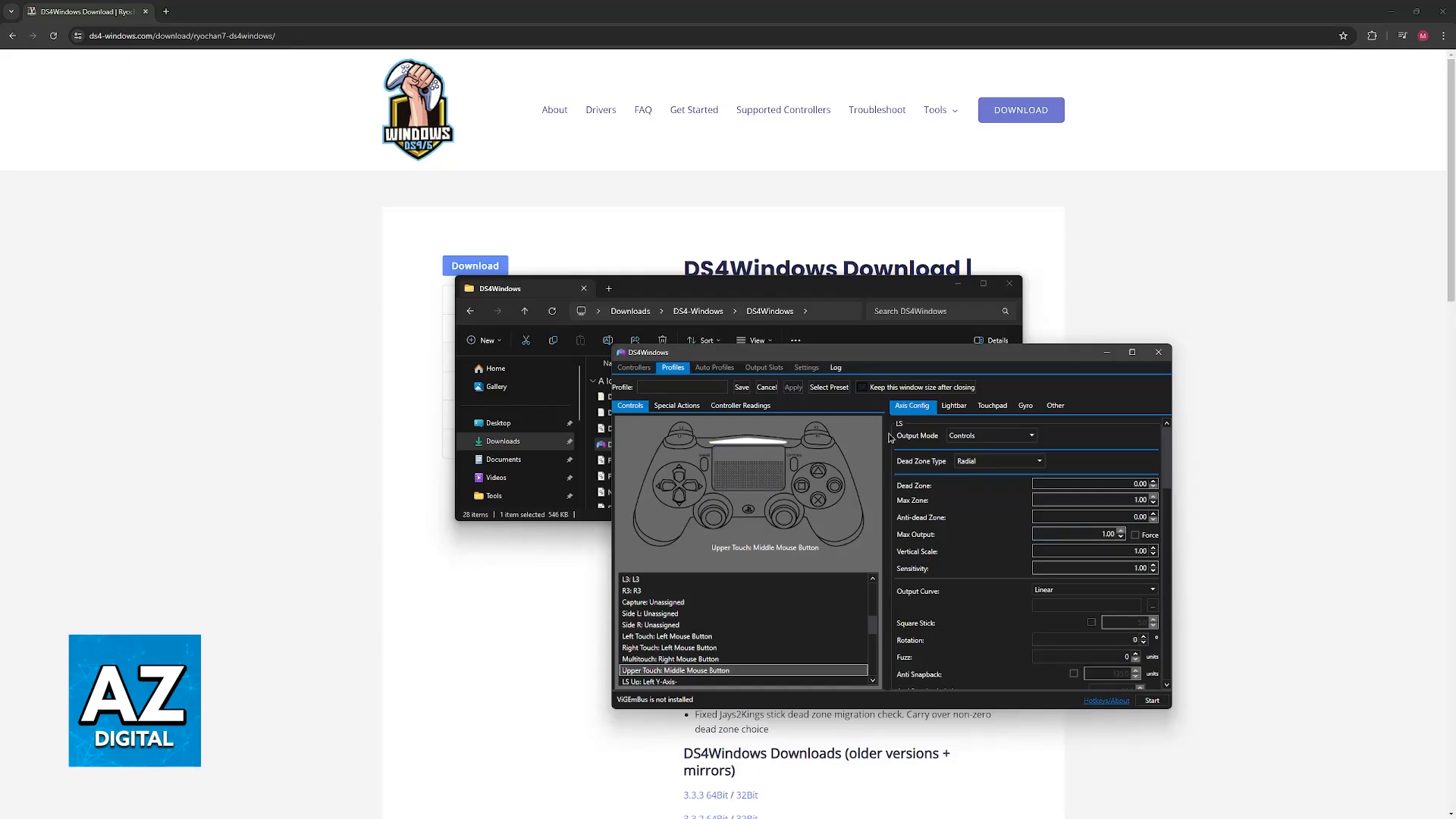
pyautogui.moveTo(836, 446)
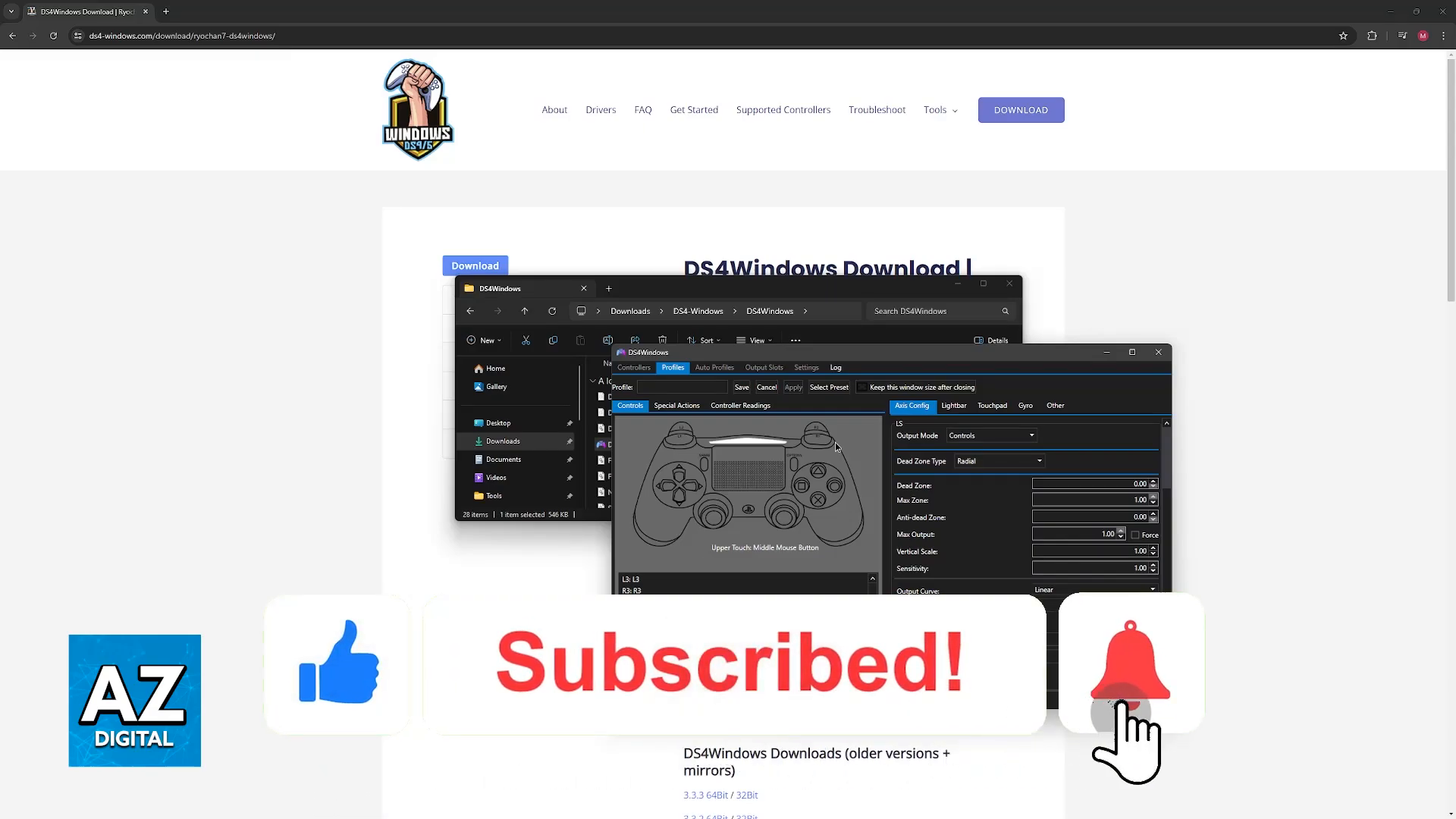
pyautogui.click(1130, 663)
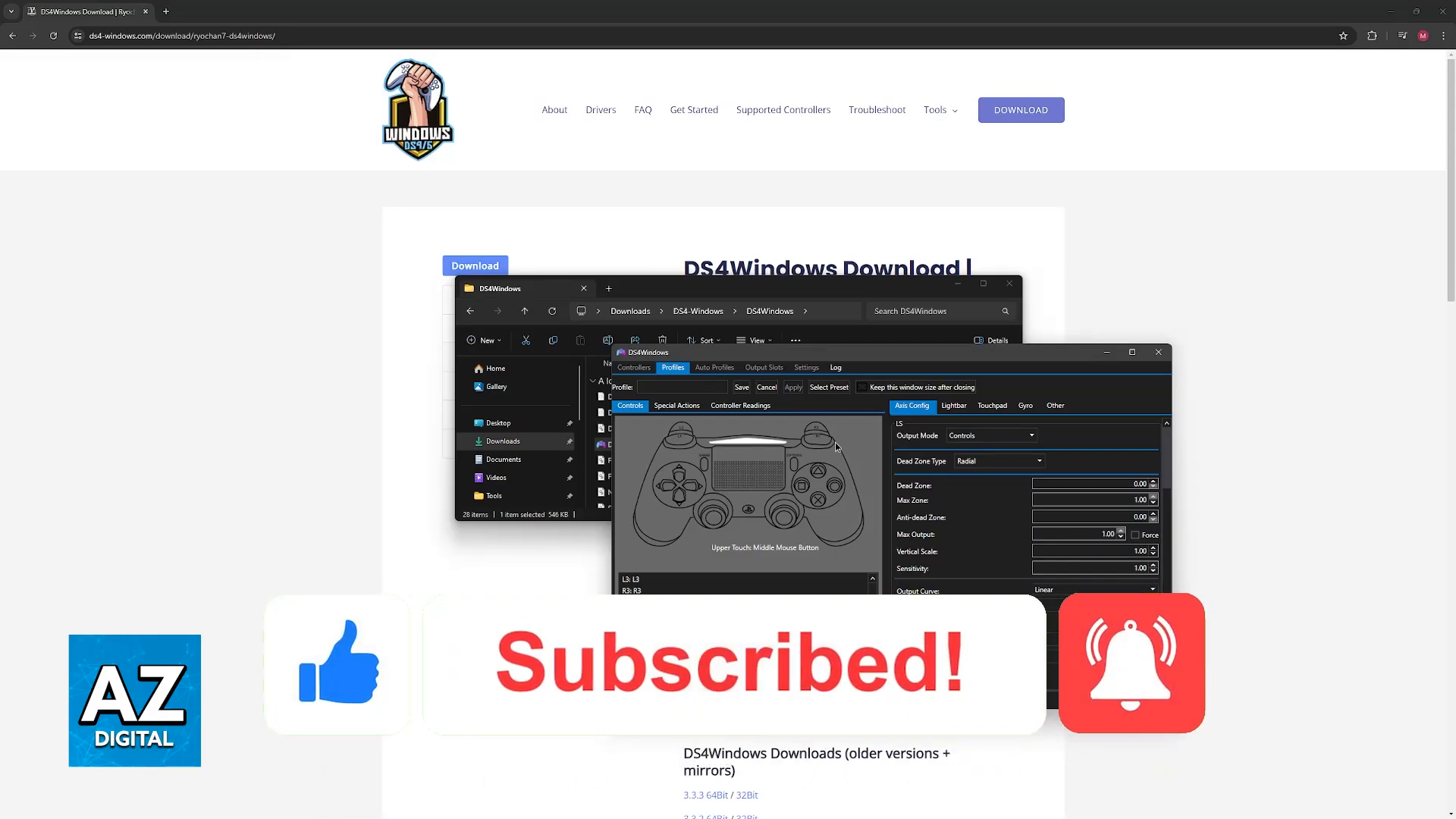